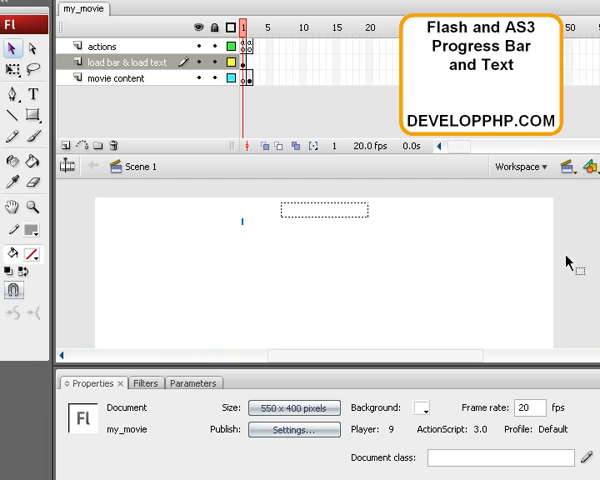
mouse_move(550, 245)
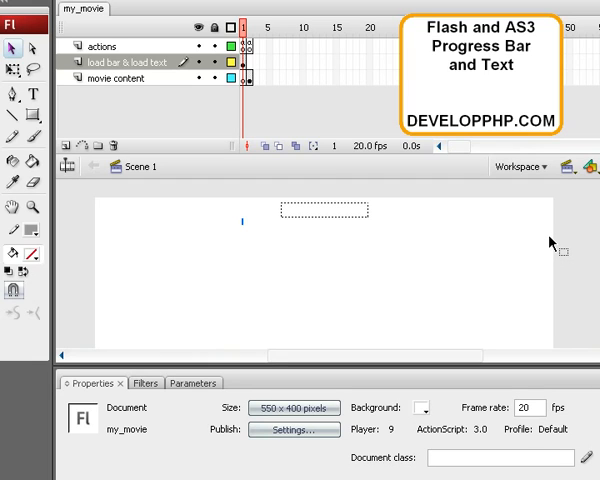
mouse_move(550, 245)
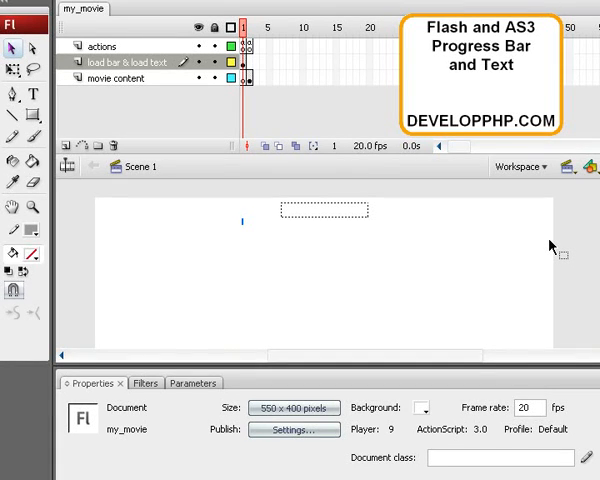
mouse_move(250, 225)
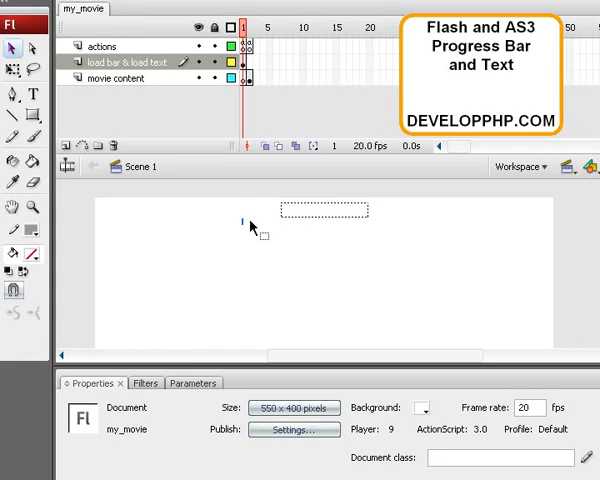
mouse_move(368, 265)
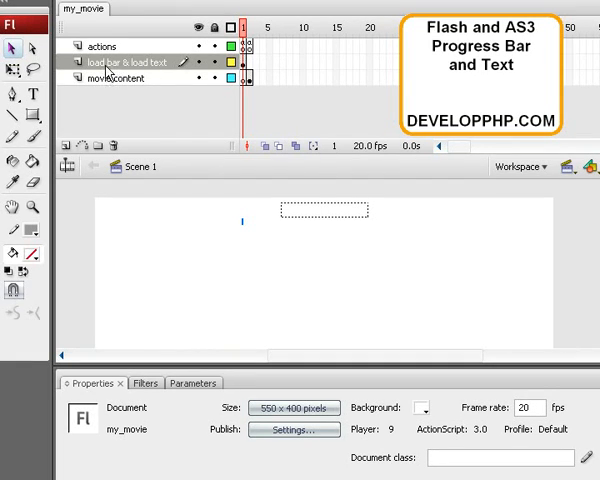
mouse_move(110, 72)
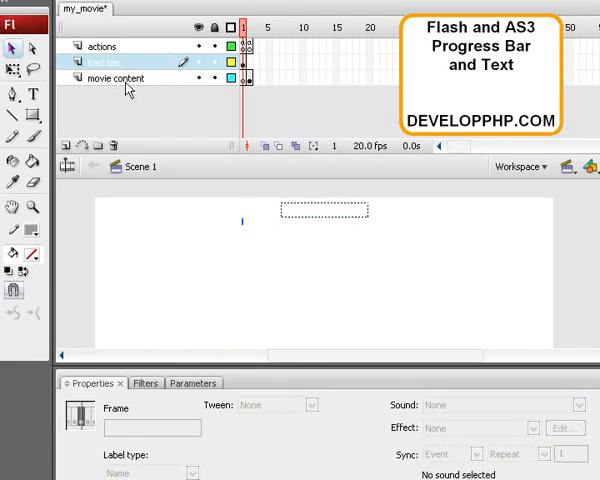
Step: Add a 'border and text' layer above load bar and remove its extra frames
click(324, 210)
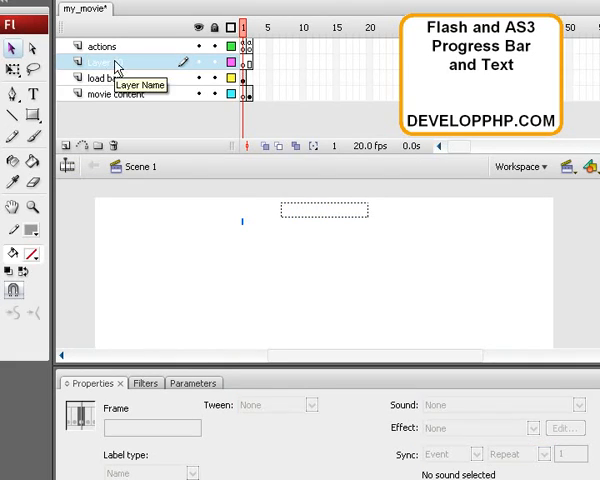
double_click(100, 61)
text(border and text)
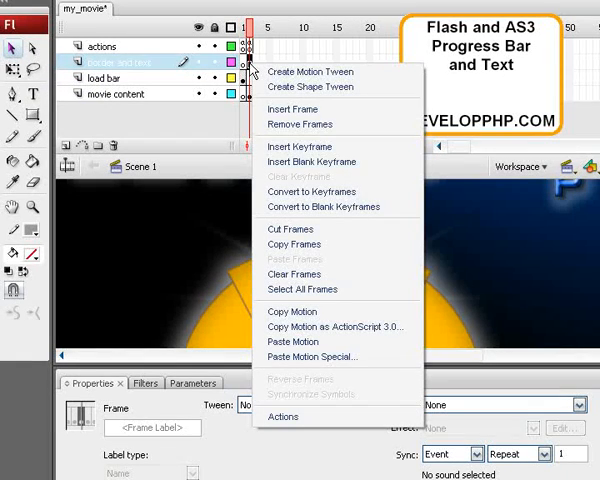
mouse_move(297, 124)
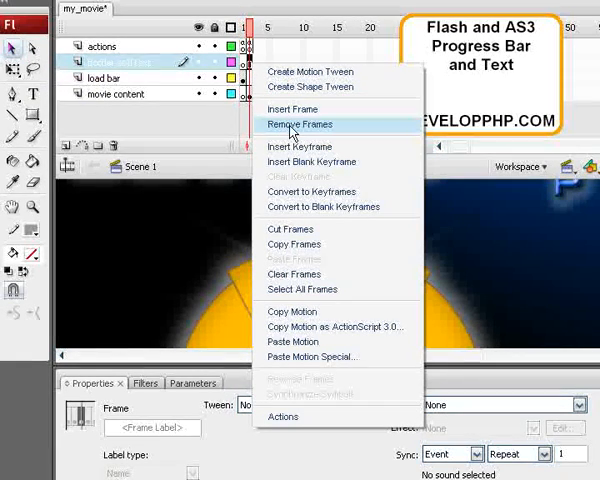
click(296, 124)
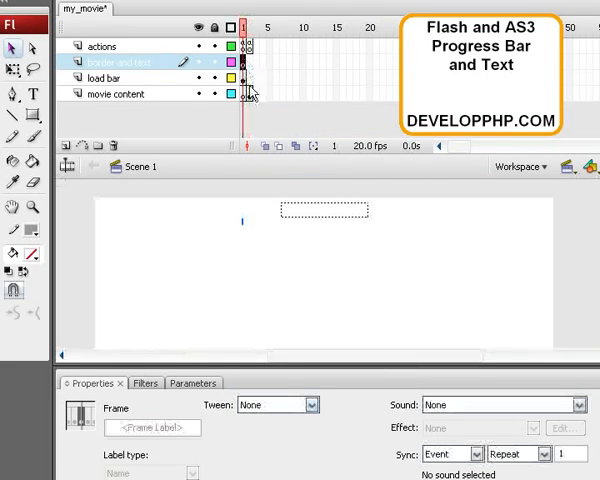
Step: Cut the myLoadText field and paste it in place on the border and text layer
click(103, 78)
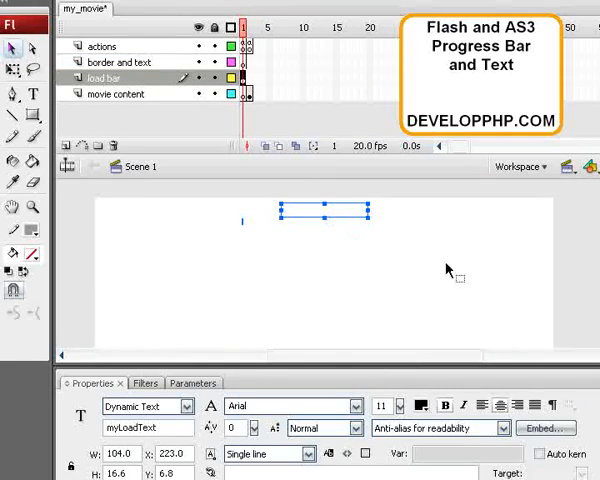
mouse_move(449, 279)
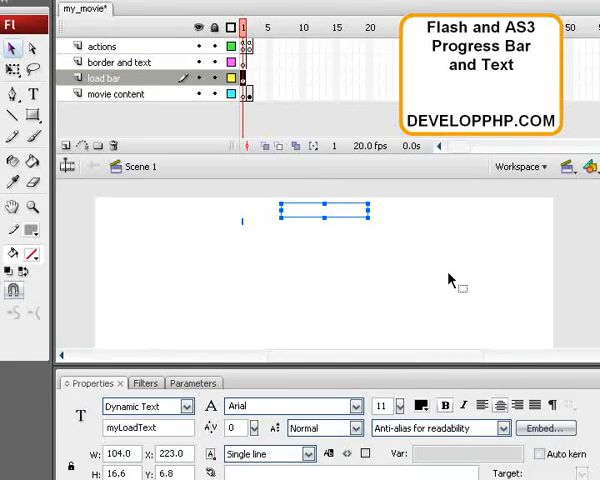
mouse_move(356, 291)
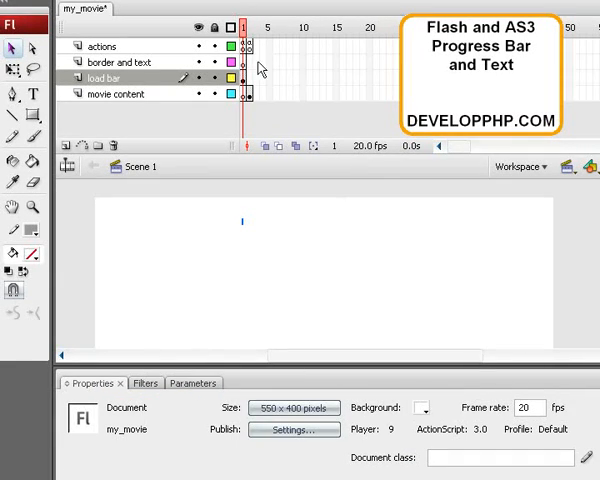
click(118, 62)
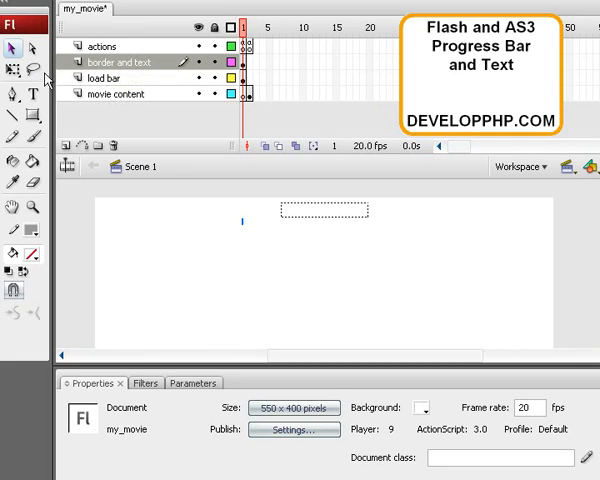
mouse_move(13, 115)
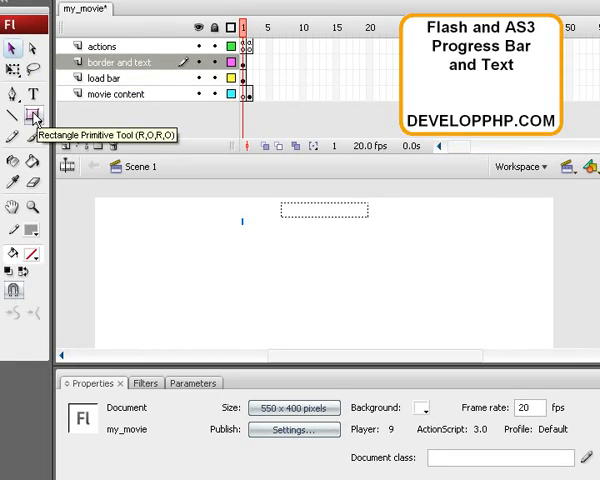
Step: Draw a stroked Rectangle Primitive below the load text, 200 wide by 8 high
click(32, 112)
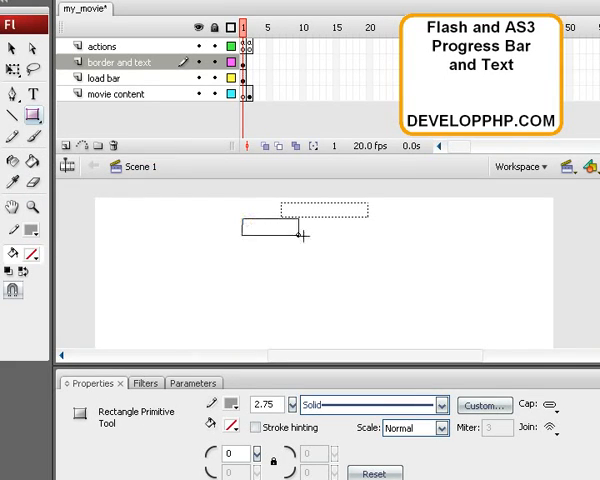
drag(245, 230, 405, 238)
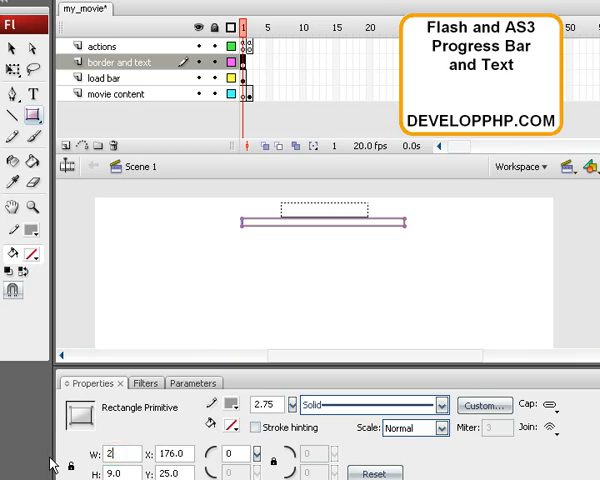
text(200.0)
click(122, 473)
text(8)
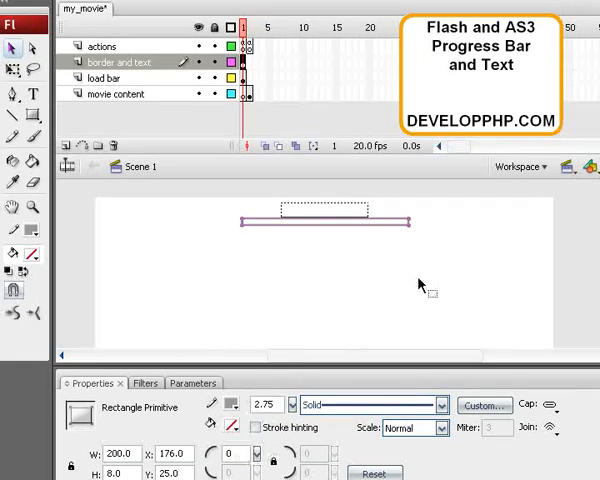
mouse_move(409, 273)
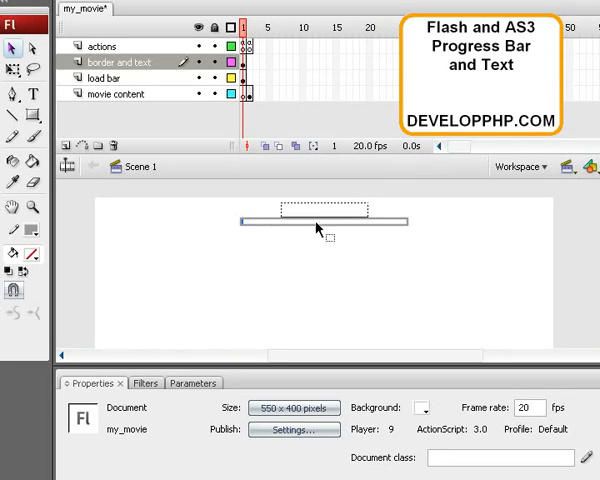
mouse_move(338, 283)
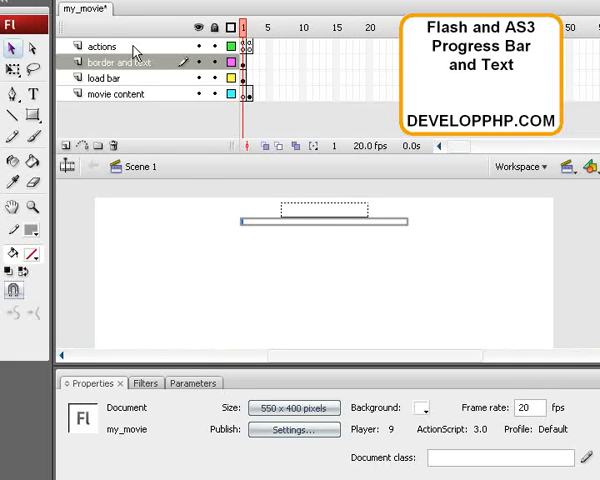
Step: Insert a new layer named 'load bar' above movie content; rename the old one 'mask'
click(103, 78)
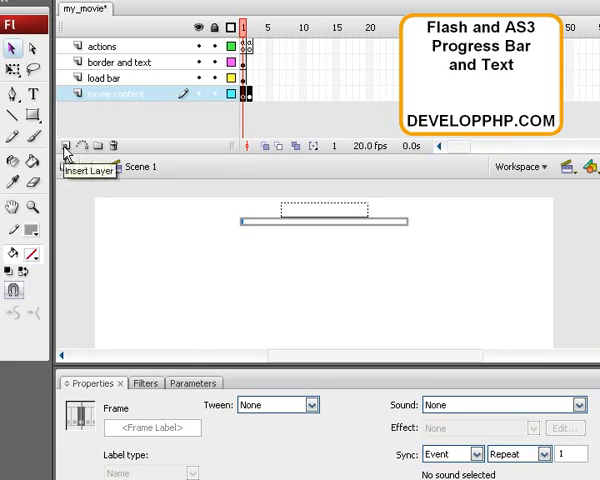
click(66, 145)
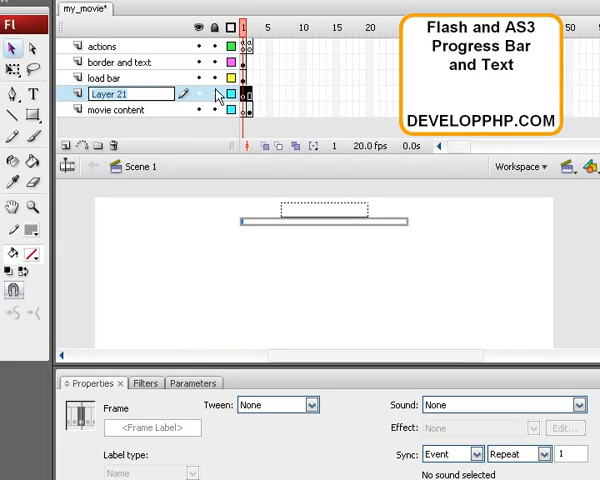
text(load bar)
click(133, 78)
text(mask)
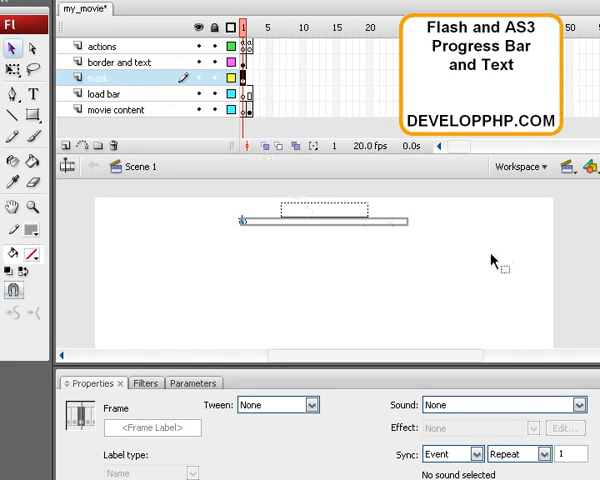
click(100, 78)
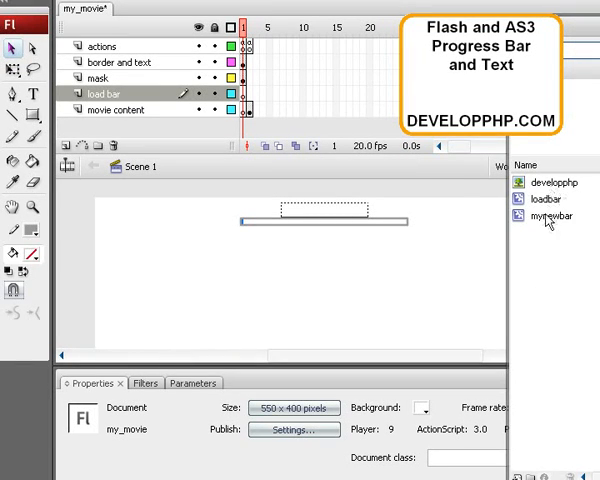
Step: Drag the mynewbar symbol from the library onto the stage over the border
click(549, 215)
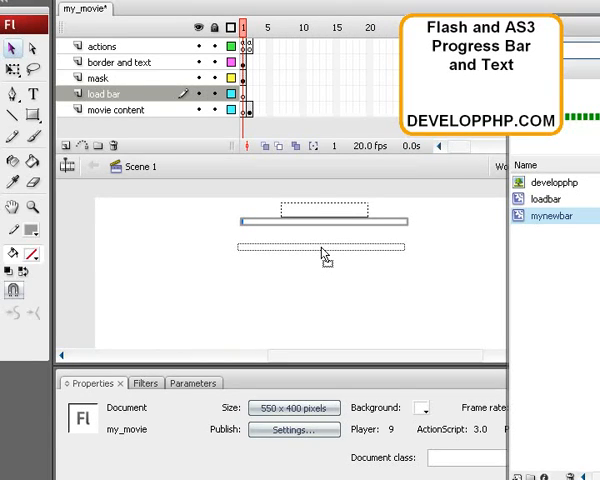
click(320, 248)
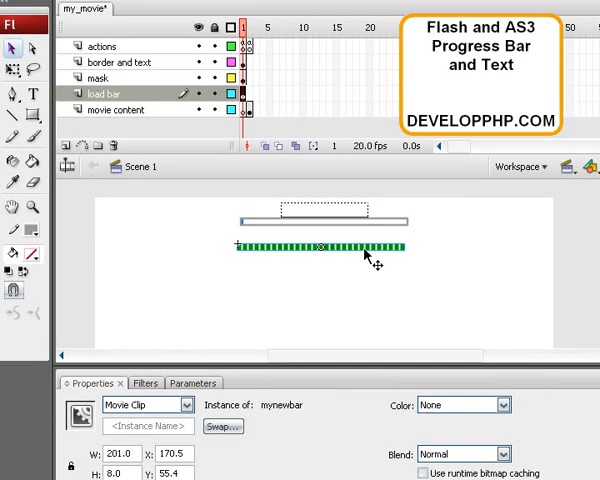
mouse_move(385, 310)
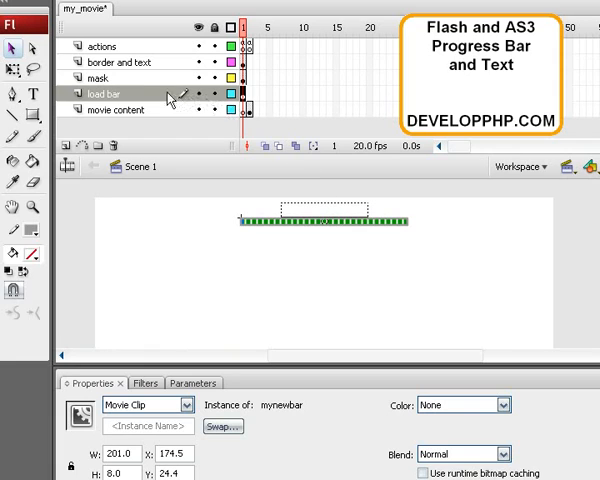
Step: Right-click the mask layer and choose Mask to mask the load bar layer
right_click(100, 78)
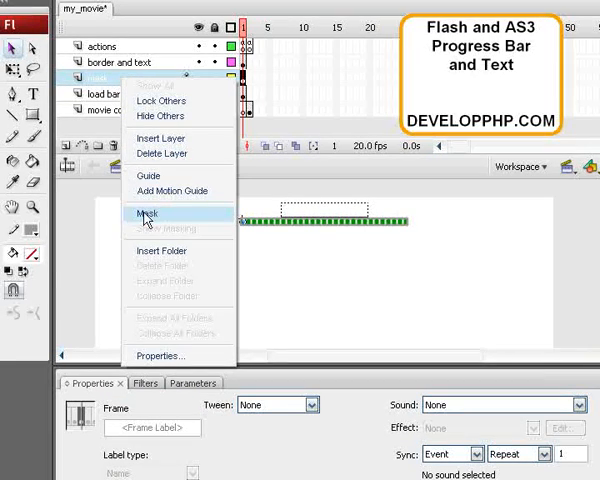
click(148, 214)
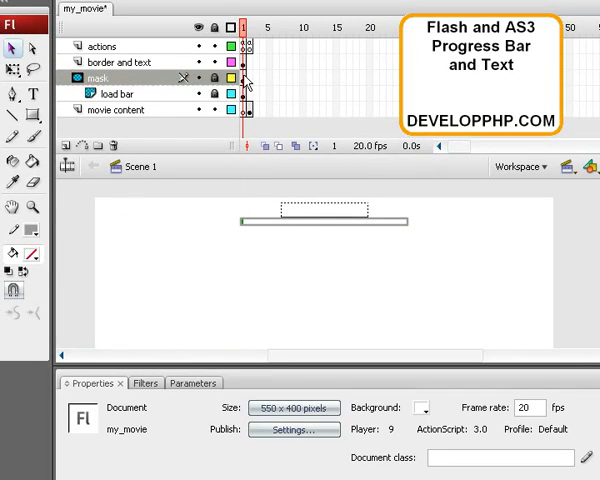
mouse_move(520, 260)
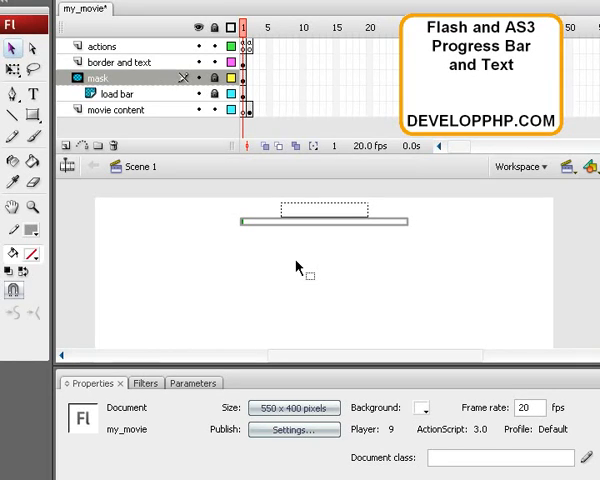
mouse_move(258, 133)
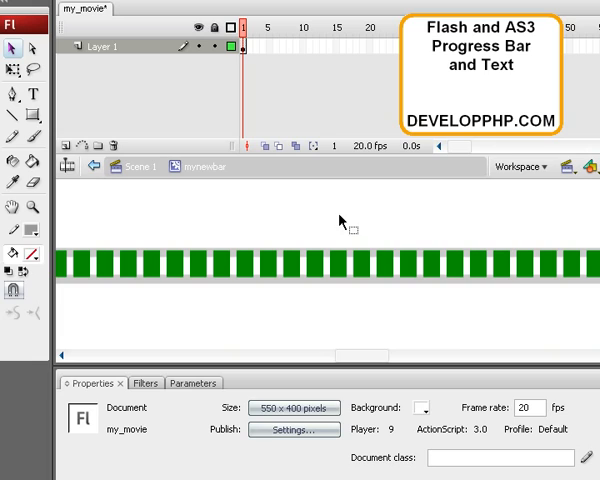
mouse_move(316, 192)
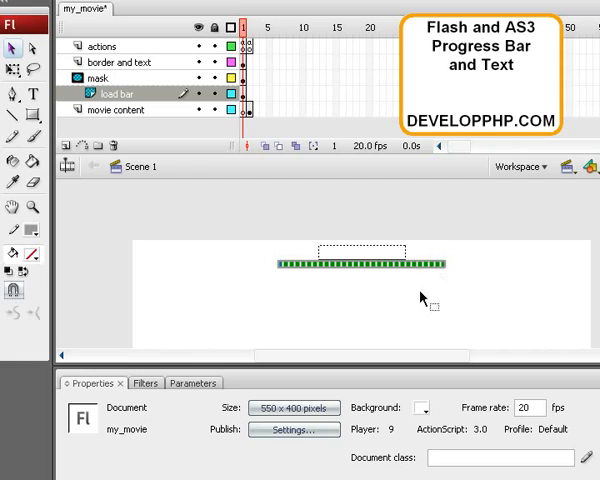
mouse_move(405, 320)
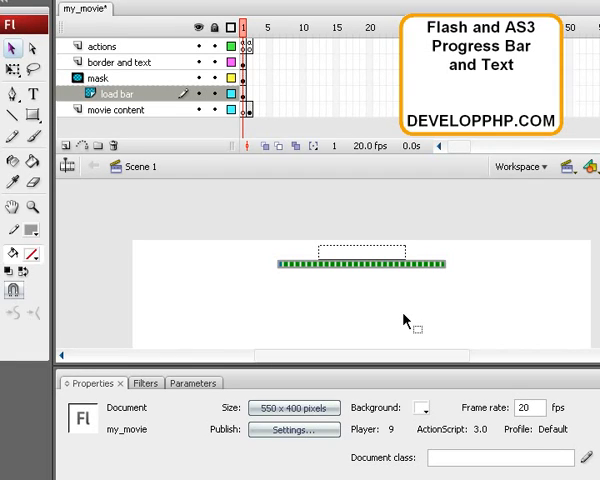